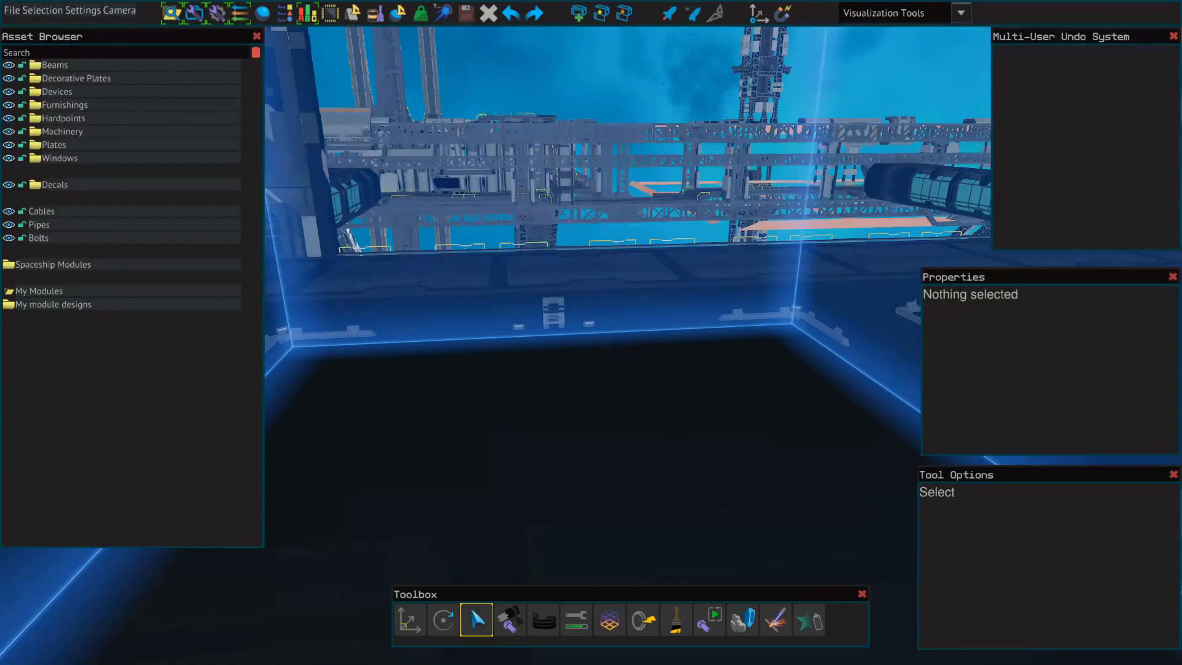
# Expand the Beams category in the Asset Browser to reach the straight beam sizes.
pyautogui.click(34, 65)
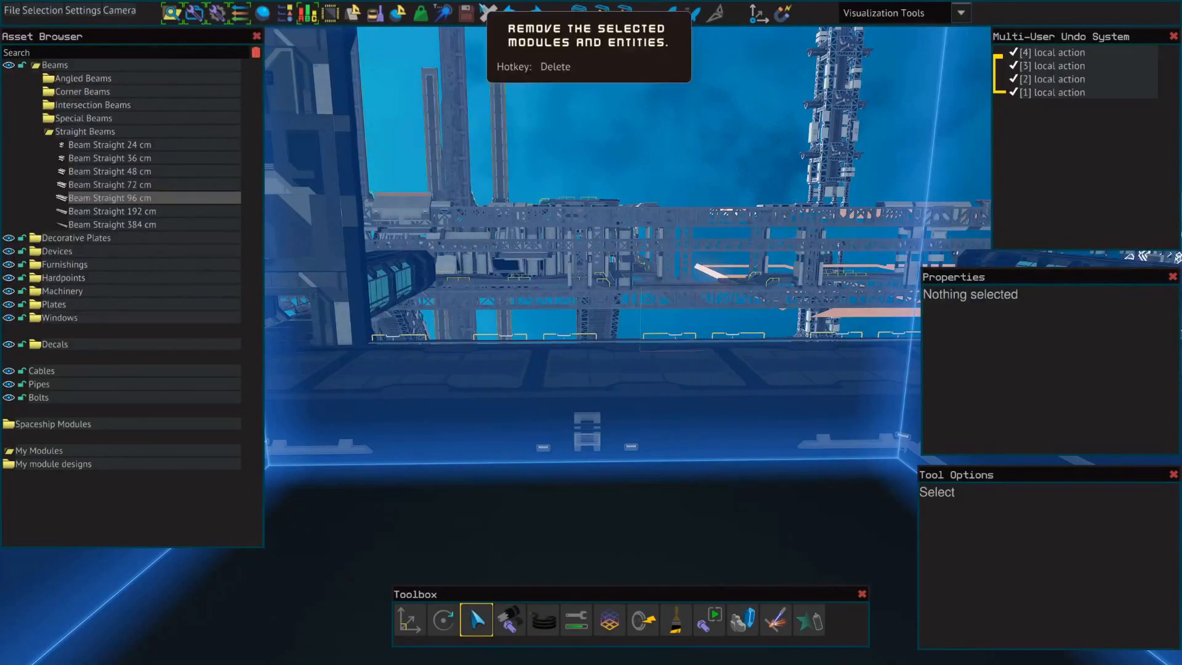
pyautogui.moveTo(172, 14)
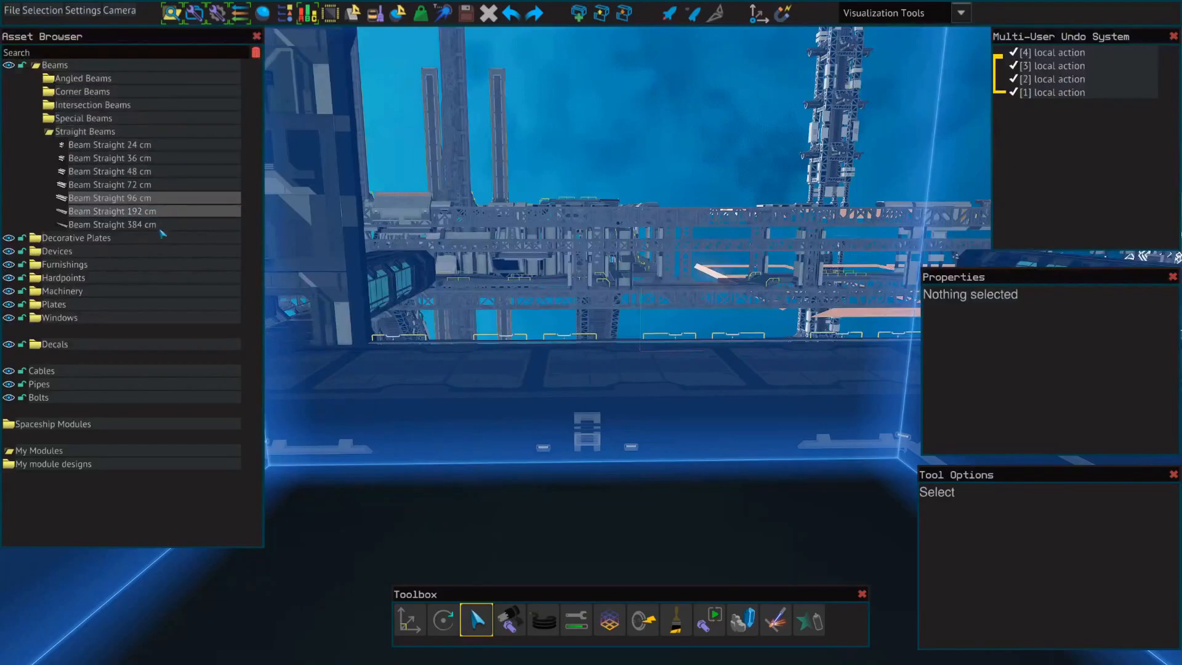
pyautogui.moveTo(170, 394)
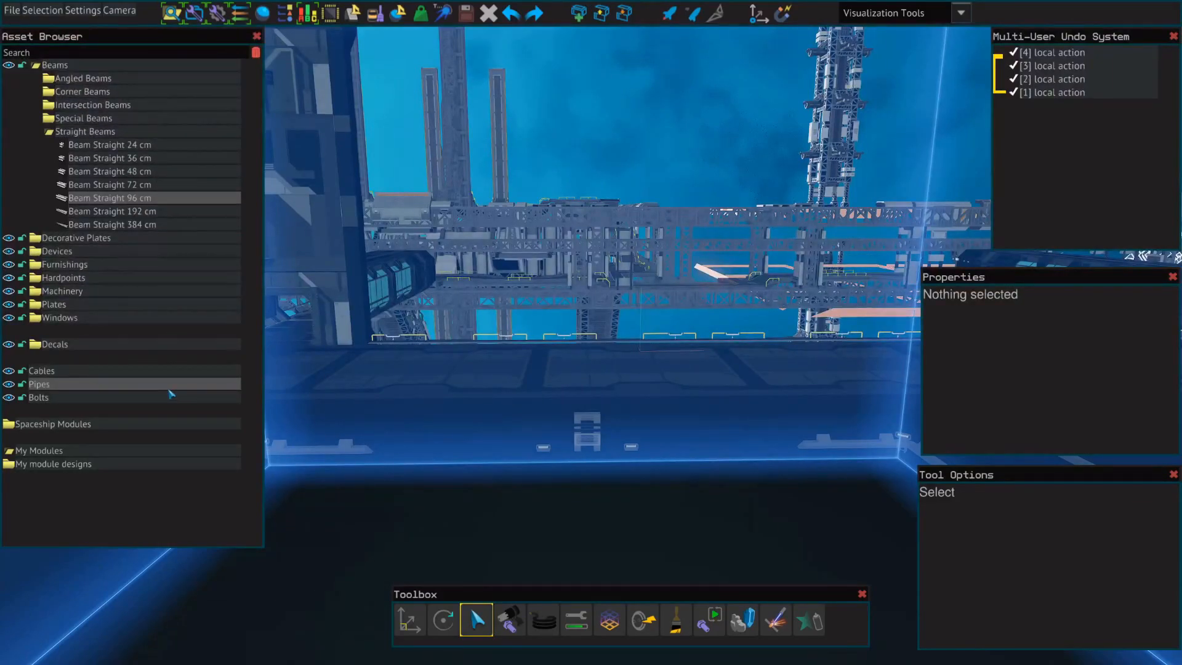
pyautogui.moveTo(194, 13)
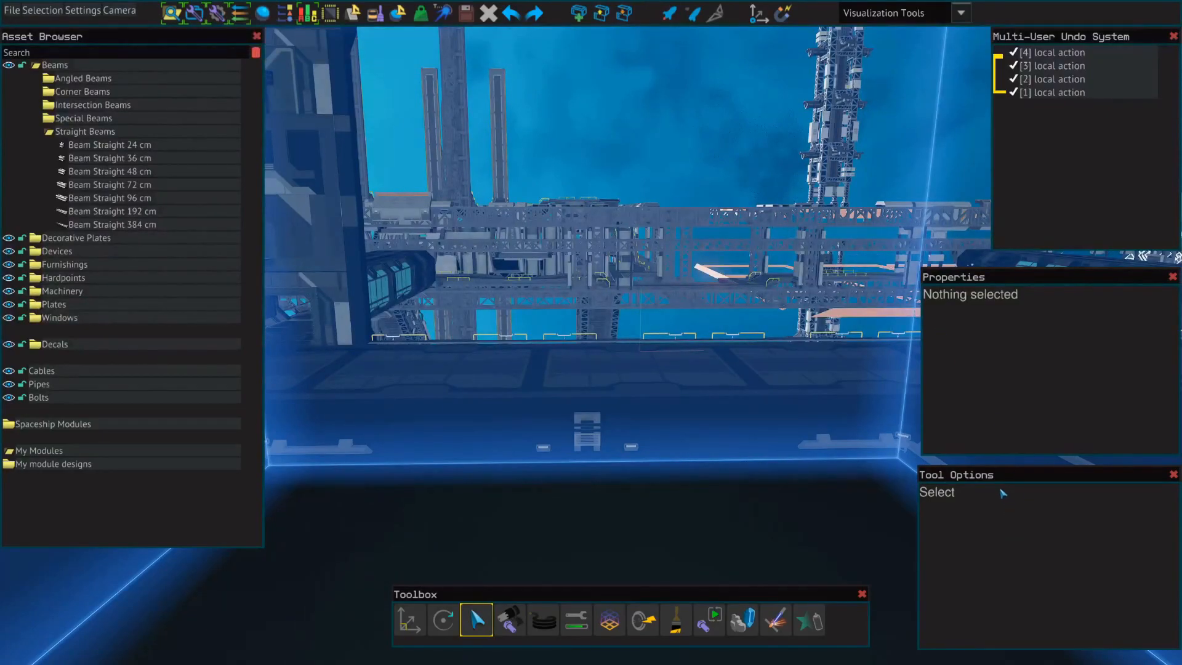
pyautogui.click(109, 197)
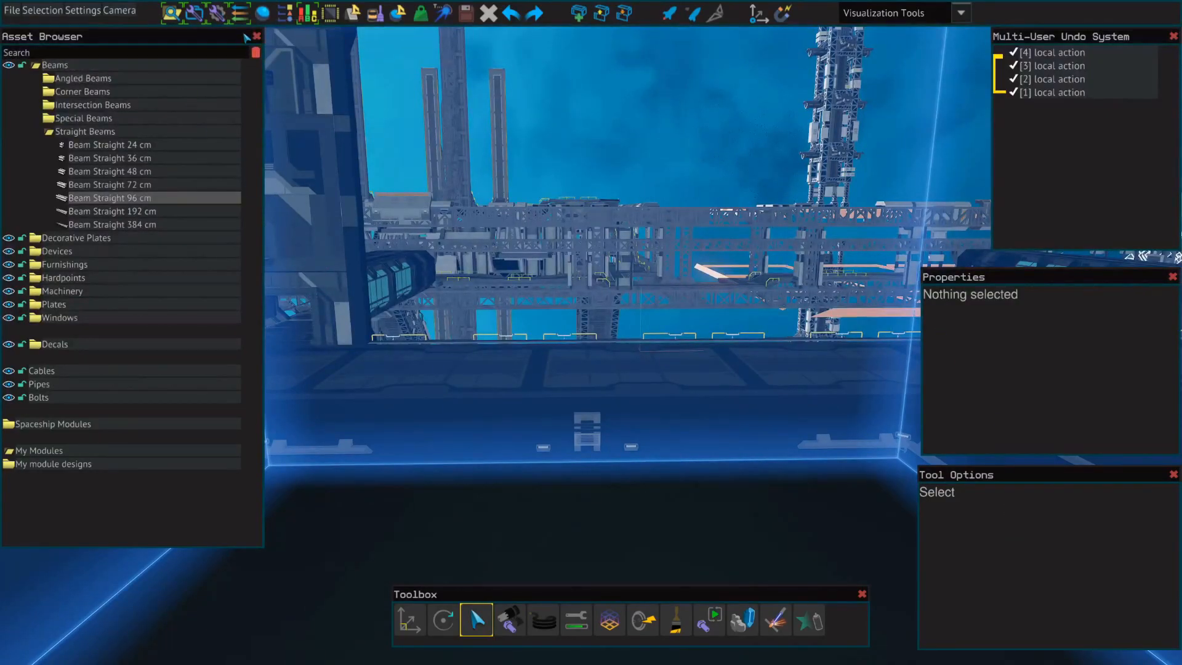
pyautogui.moveTo(263, 14)
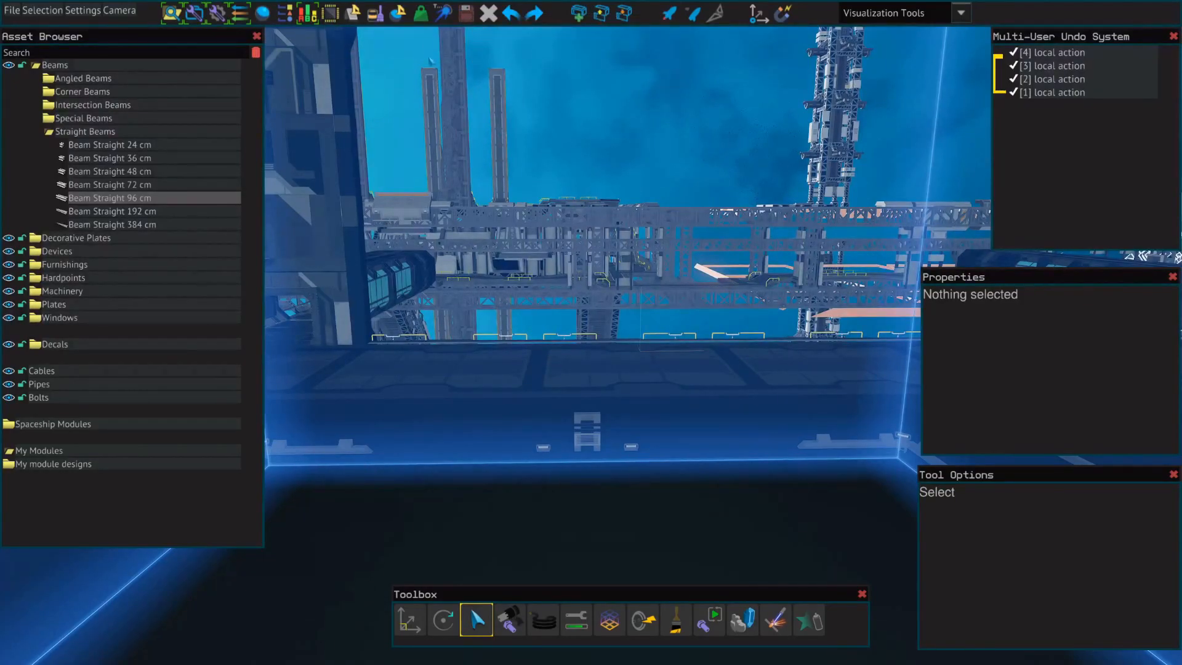
pyautogui.click(352, 13)
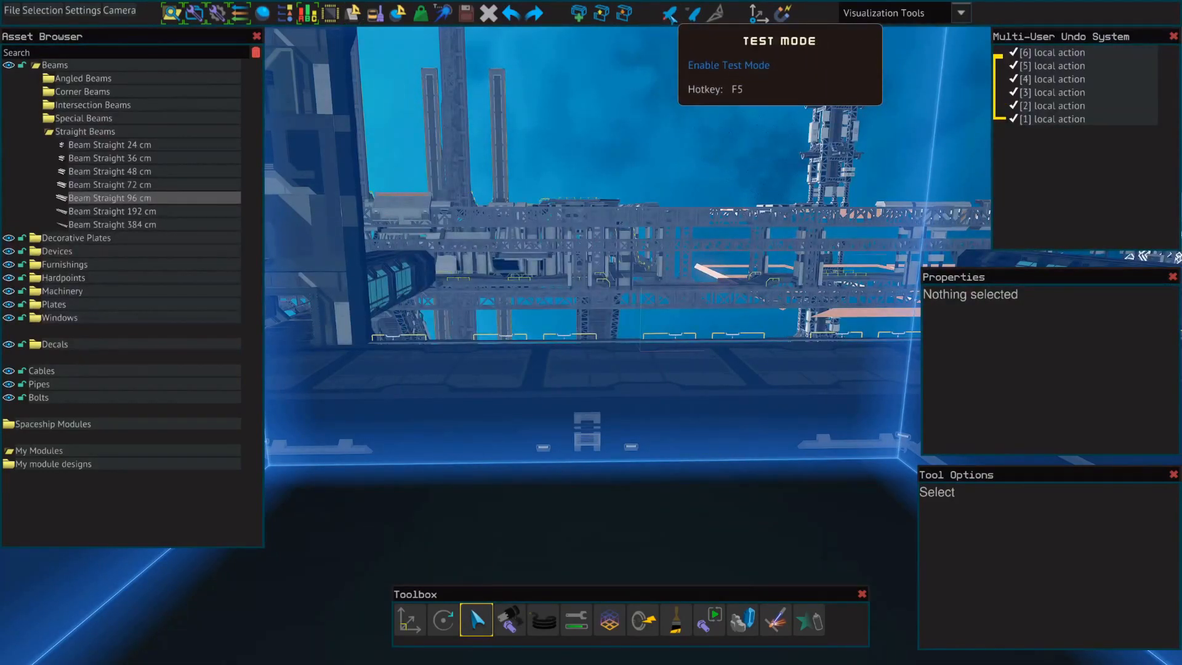
pyautogui.moveTo(669, 213)
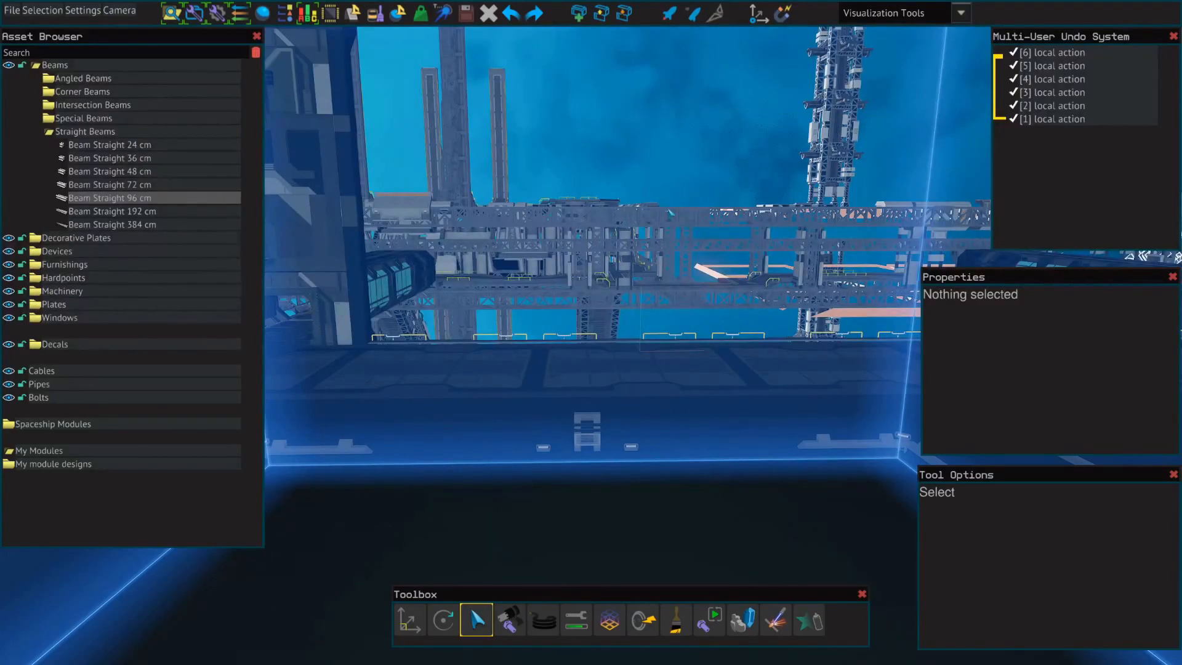
pyautogui.moveTo(784, 14)
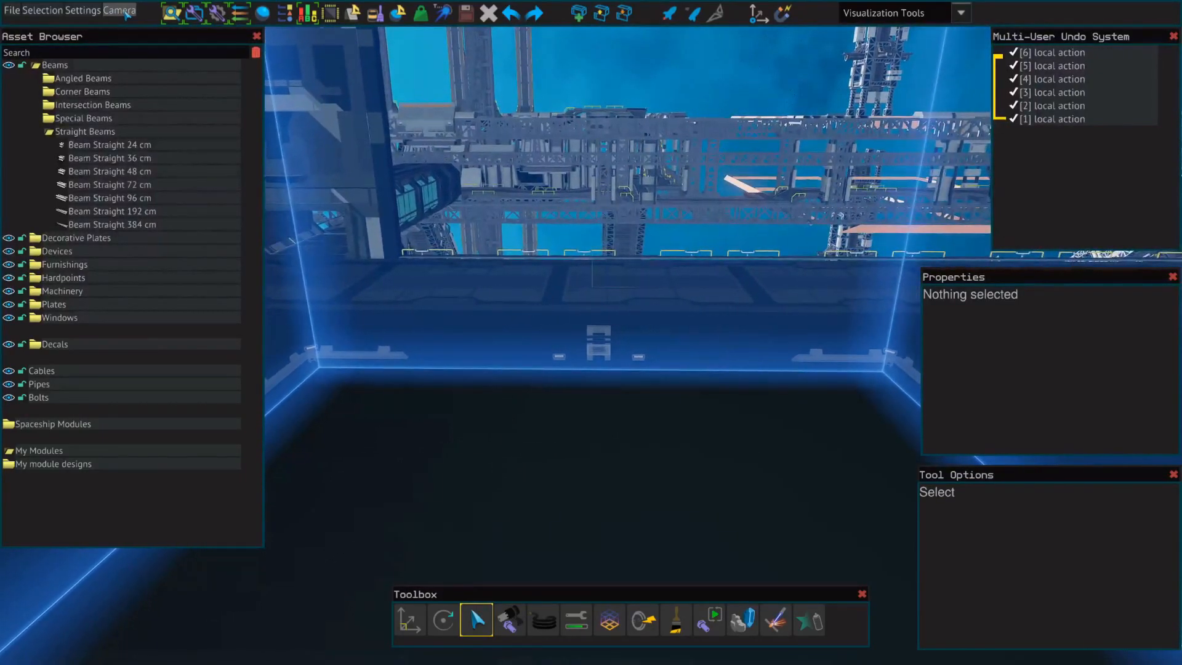
pyautogui.click(133, 10)
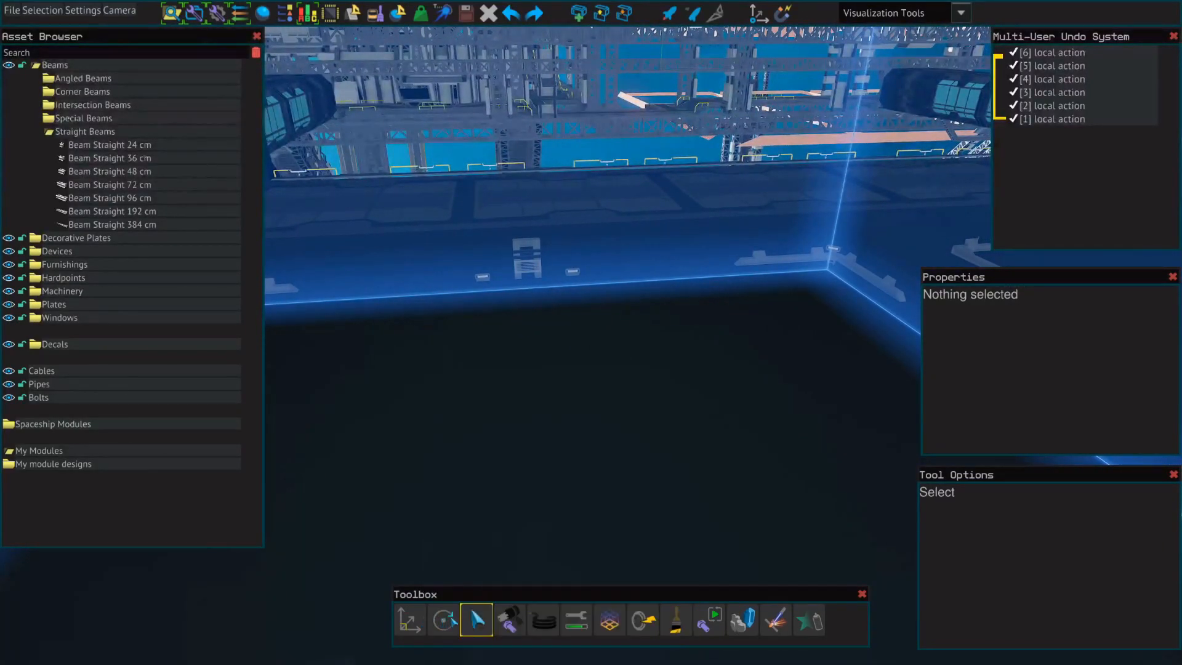
pyautogui.moveTo(476, 618)
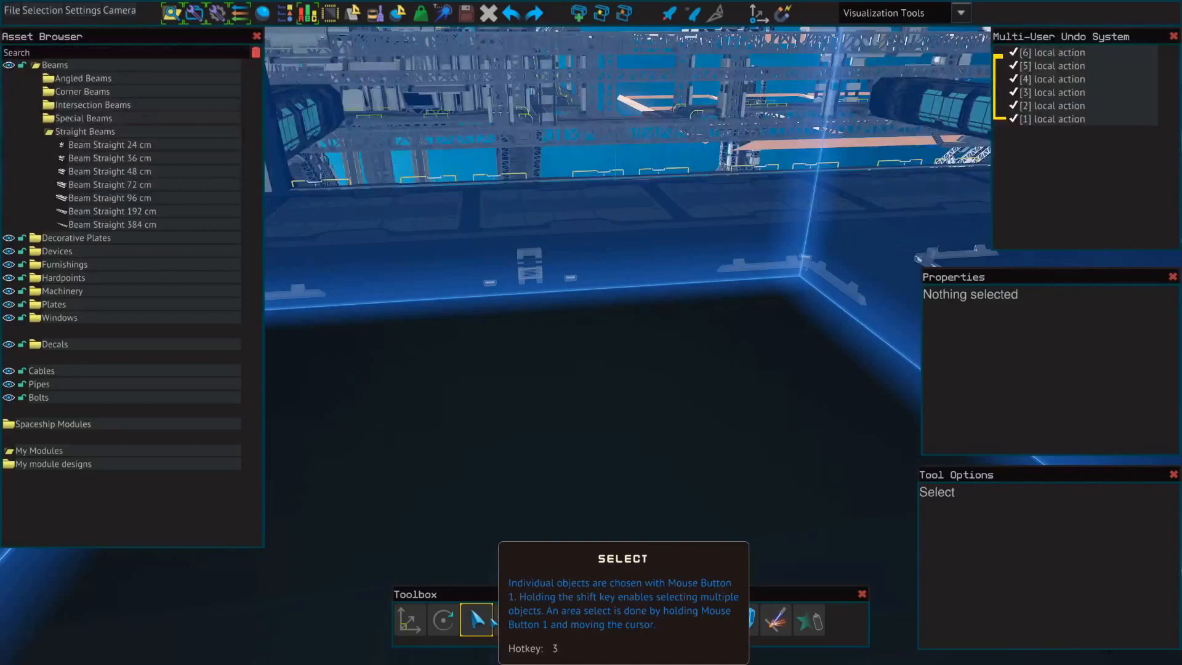
pyautogui.click(409, 619)
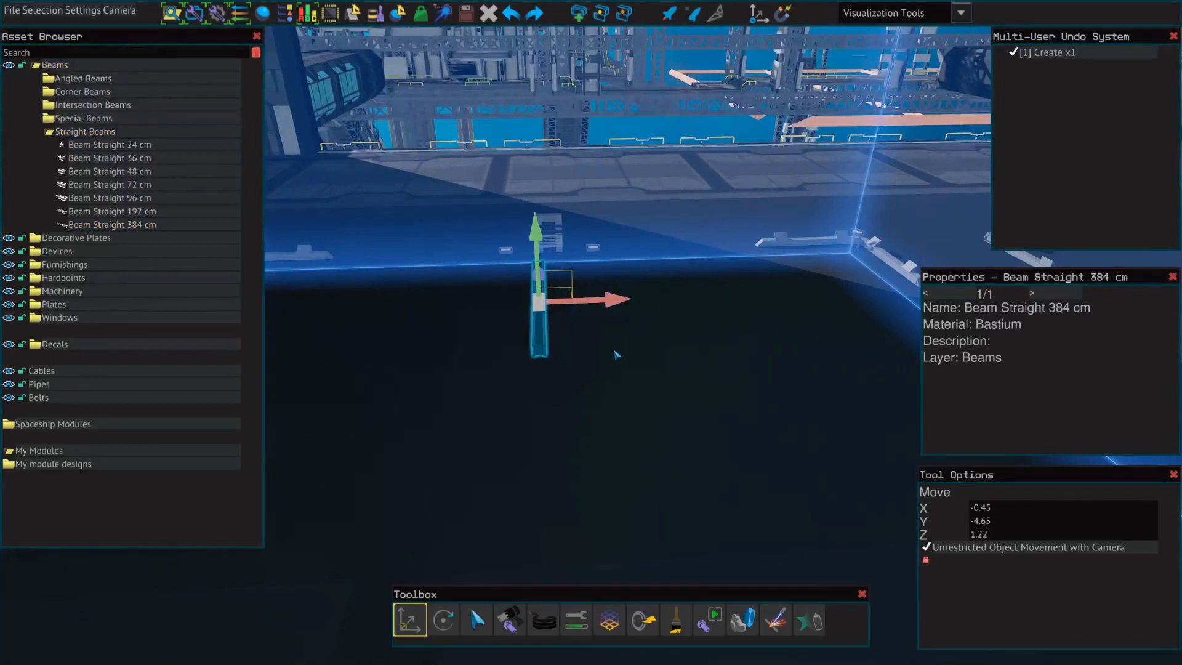
# Try the Move, Rotate and Select tools on the placed 384 cm beam, leaving it deselected.
pyautogui.click(475, 619)
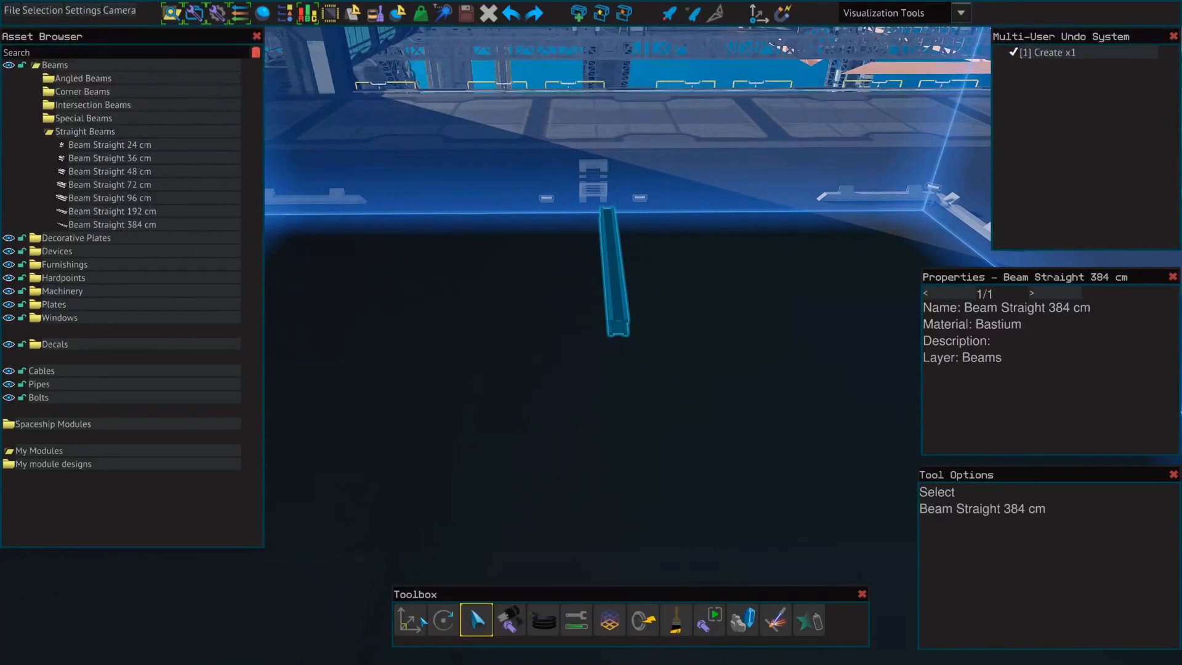
pyautogui.click(410, 620)
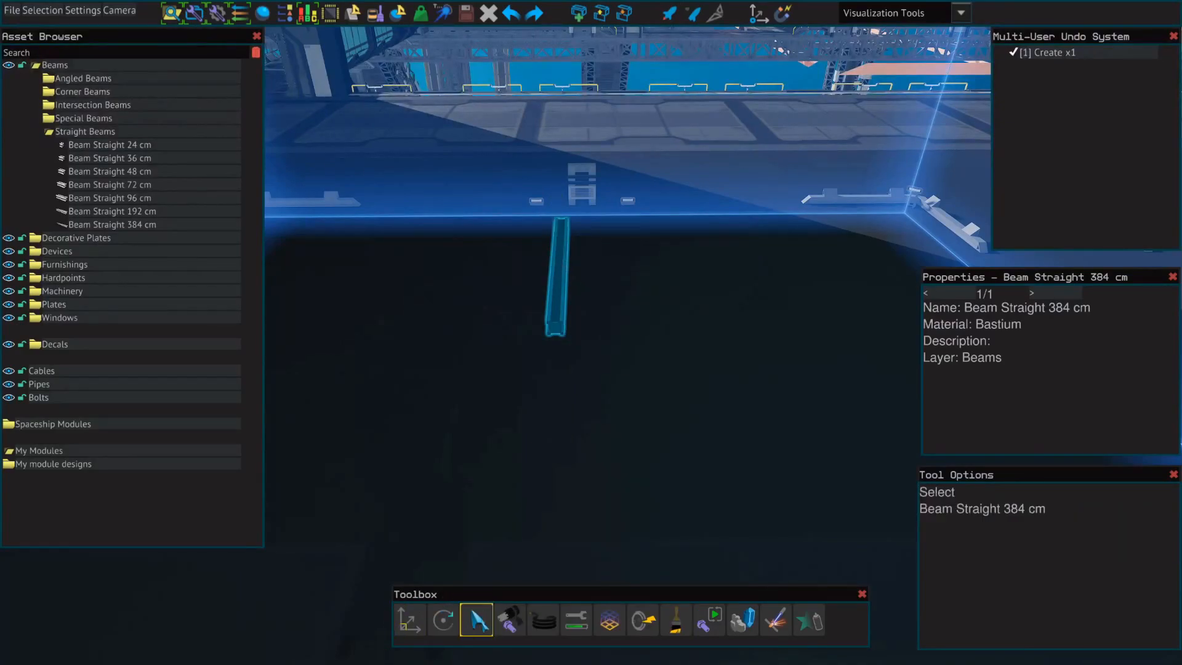
pyautogui.click(409, 618)
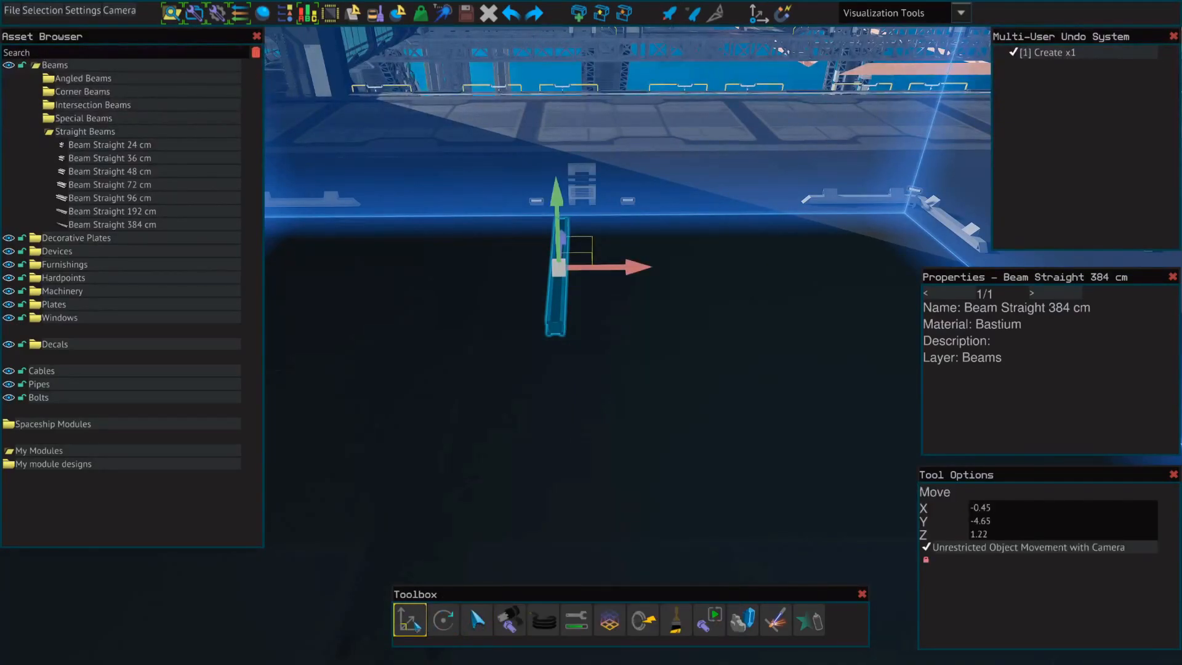
pyautogui.click(442, 619)
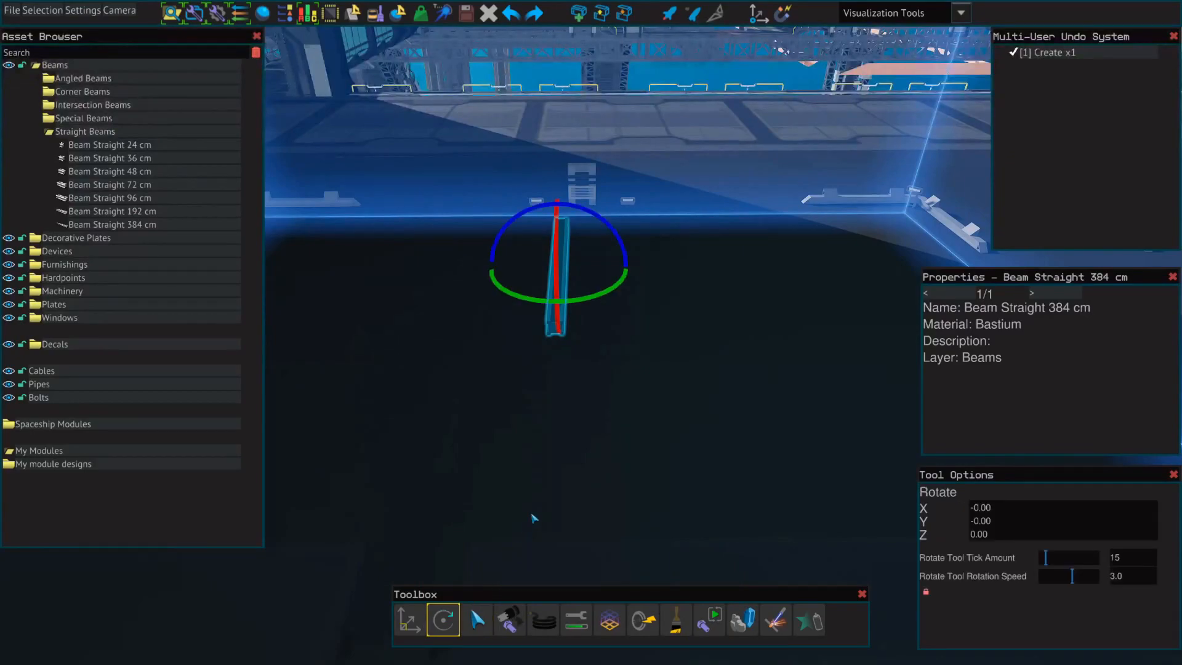
pyautogui.click(476, 619)
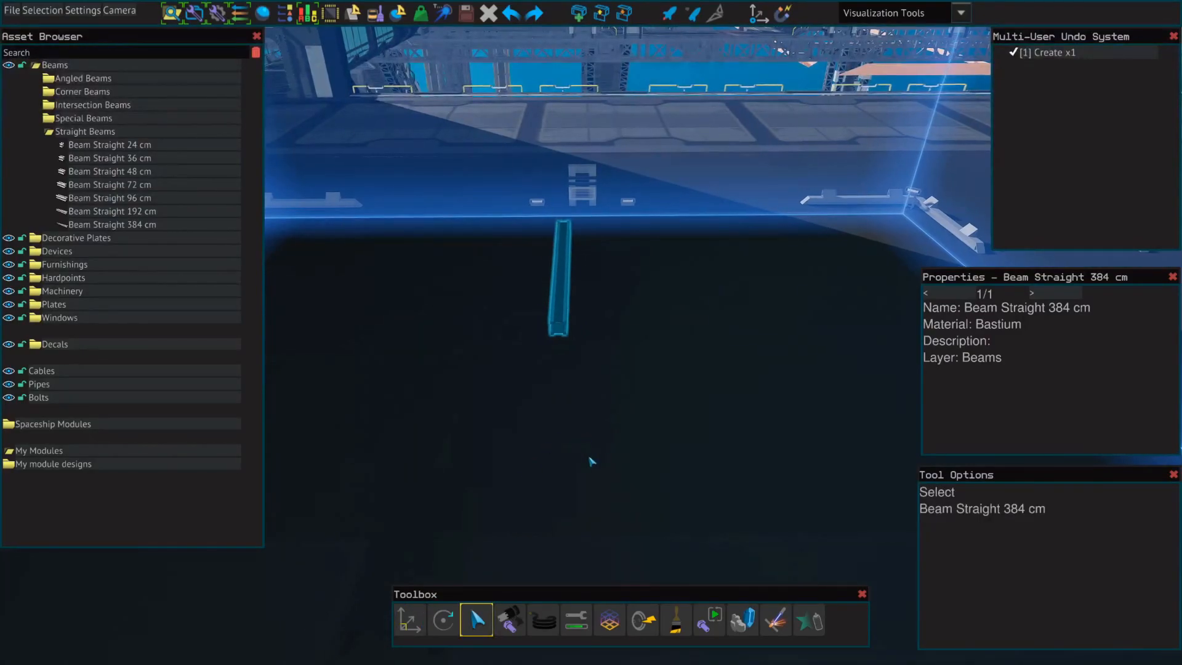
pyautogui.click(409, 619)
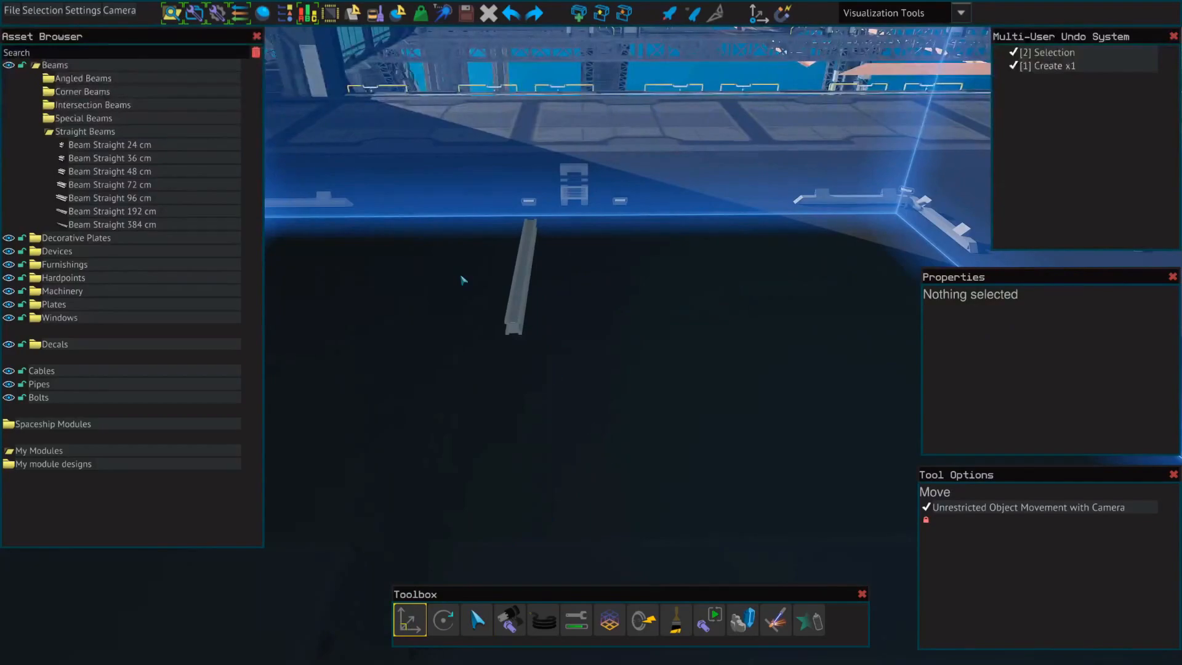
# Delete the stray 384 cm upright beam and arrange 192 cm beams into a box frame.
pyautogui.click(520, 294)
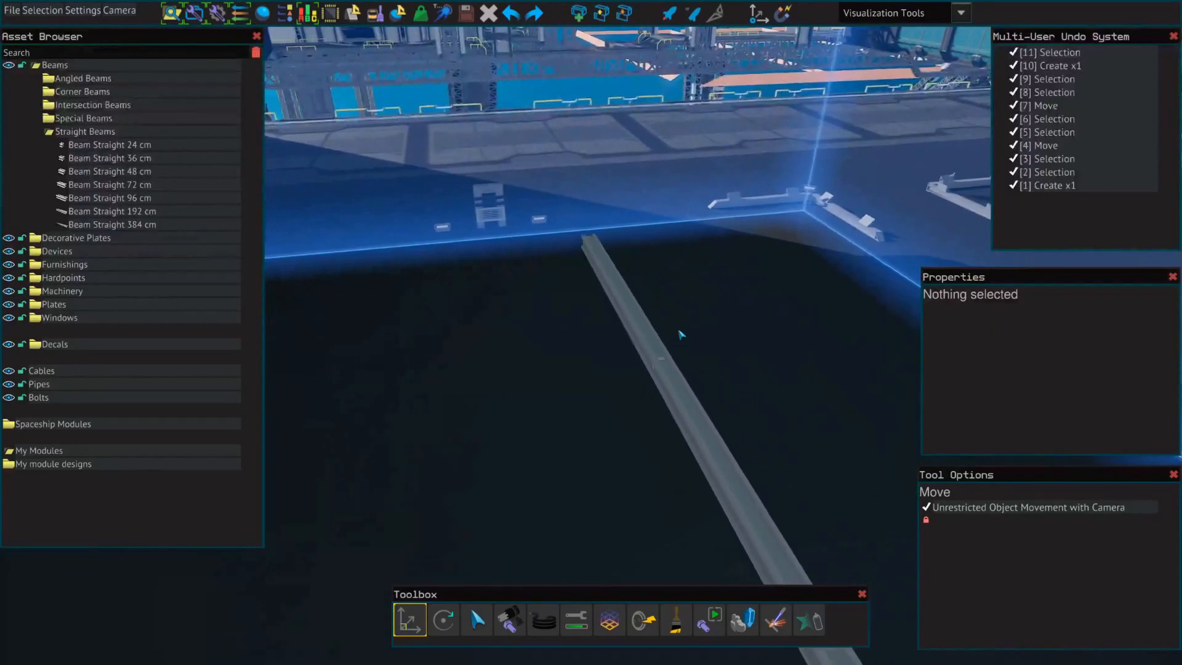
pyautogui.click(111, 210)
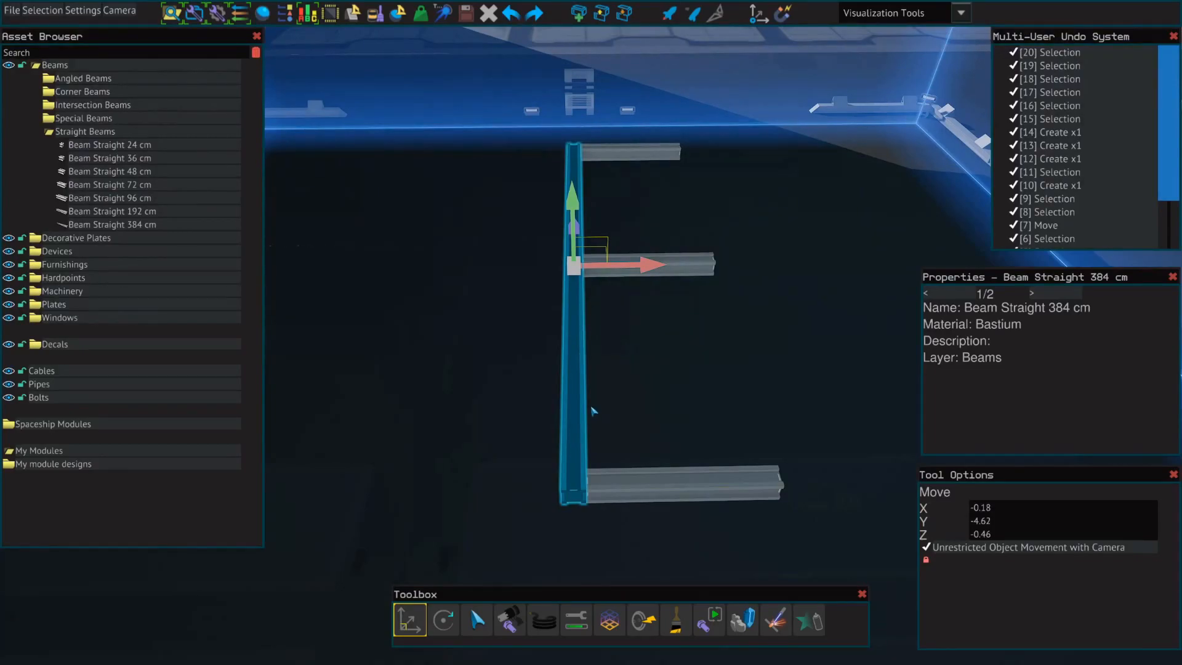
pyautogui.moveTo(572, 210); pyautogui.dragTo(572, 136)
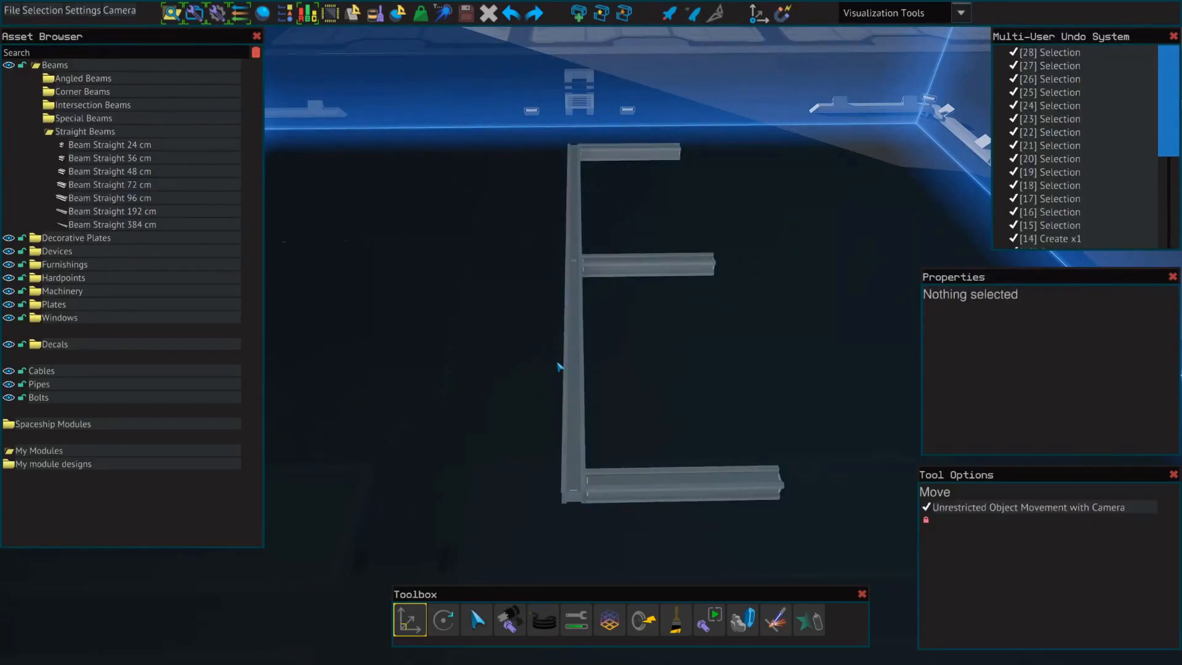
pyautogui.click(575, 324)
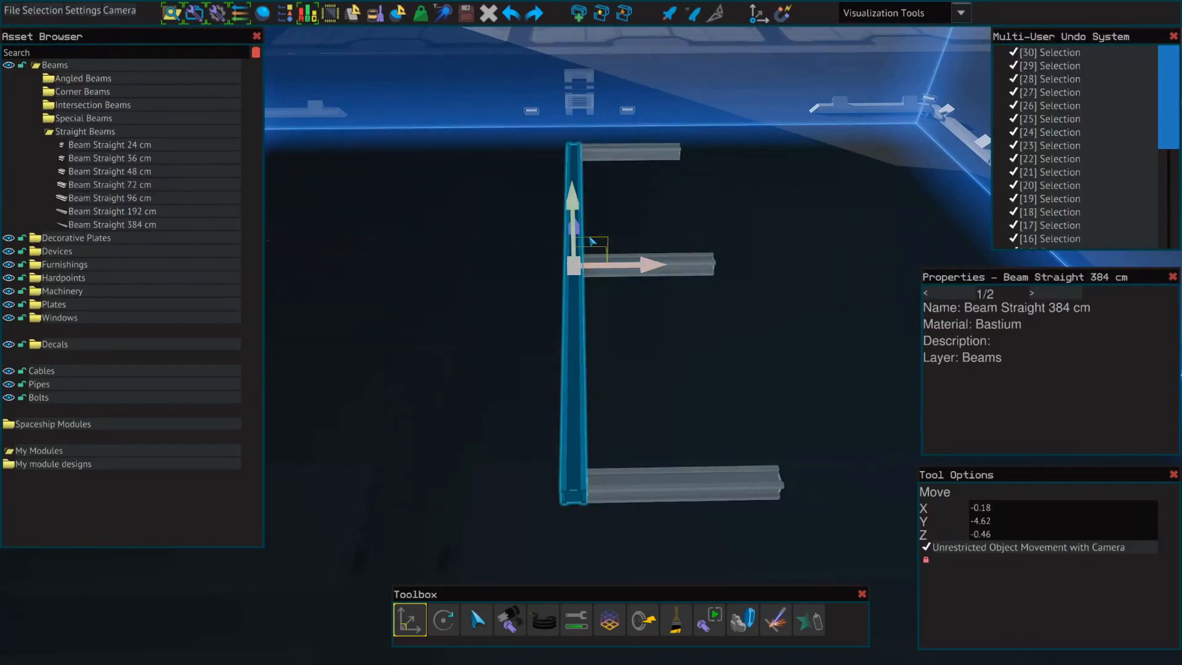
pyautogui.moveTo(835, 190)
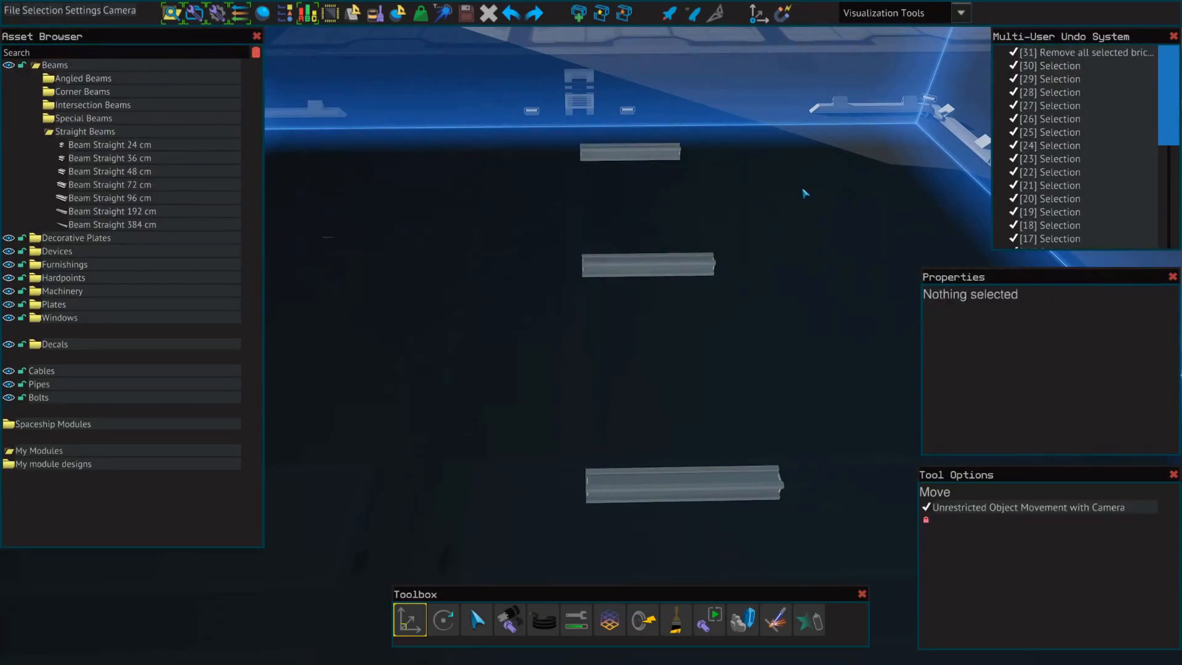
pyautogui.moveTo(750, 209)
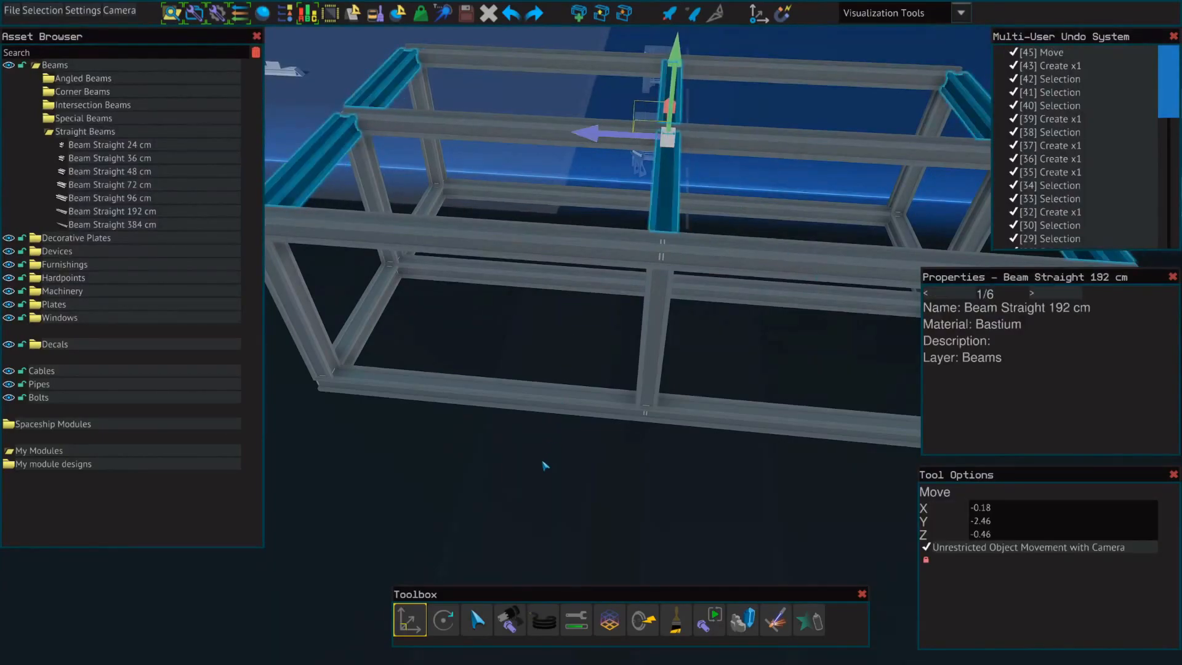
pyautogui.click(632, 476)
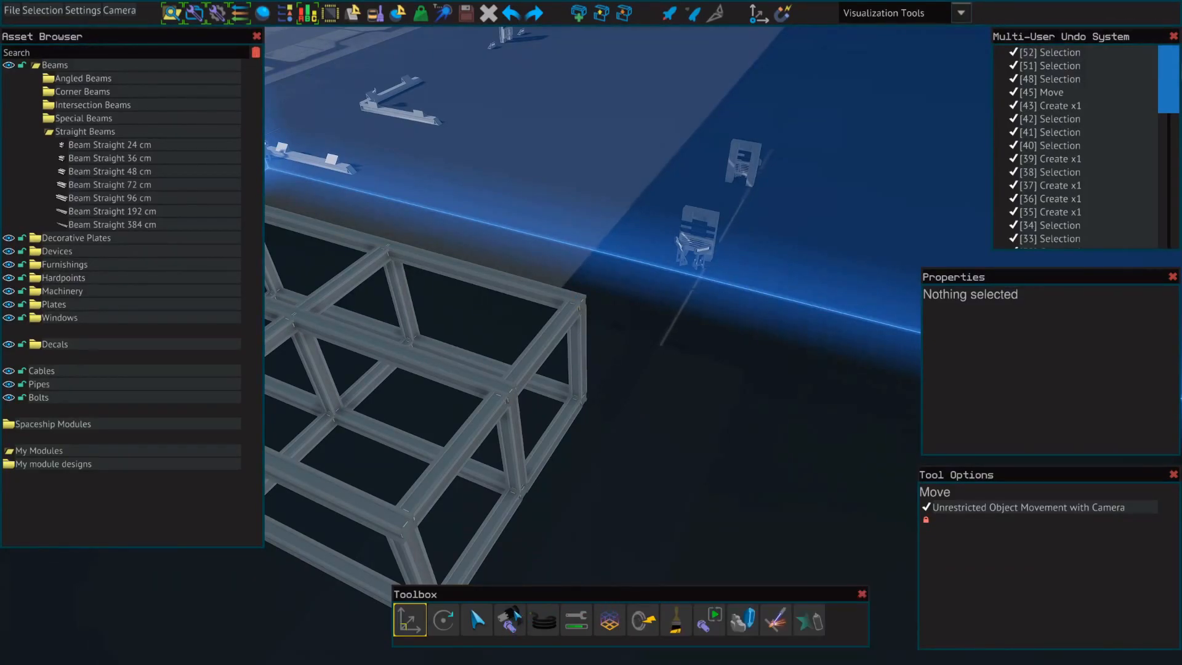
# Weld every beam of the box frame at once with the Welding tool's Apply to all.
pyautogui.click(508, 619)
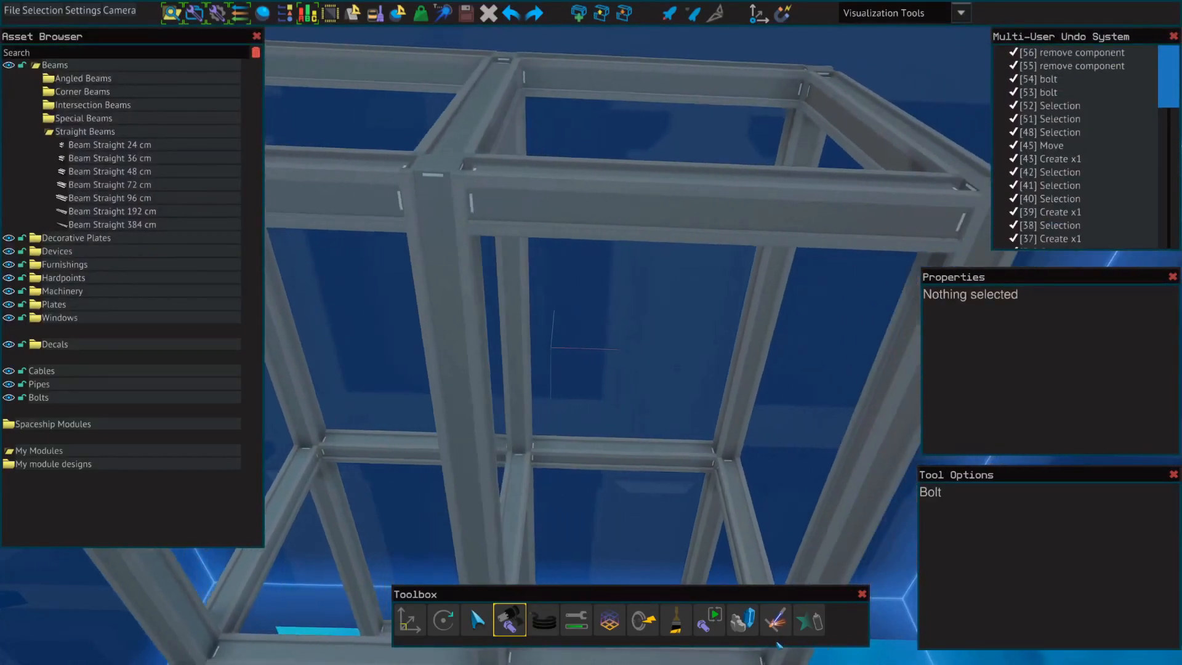
pyautogui.click(775, 619)
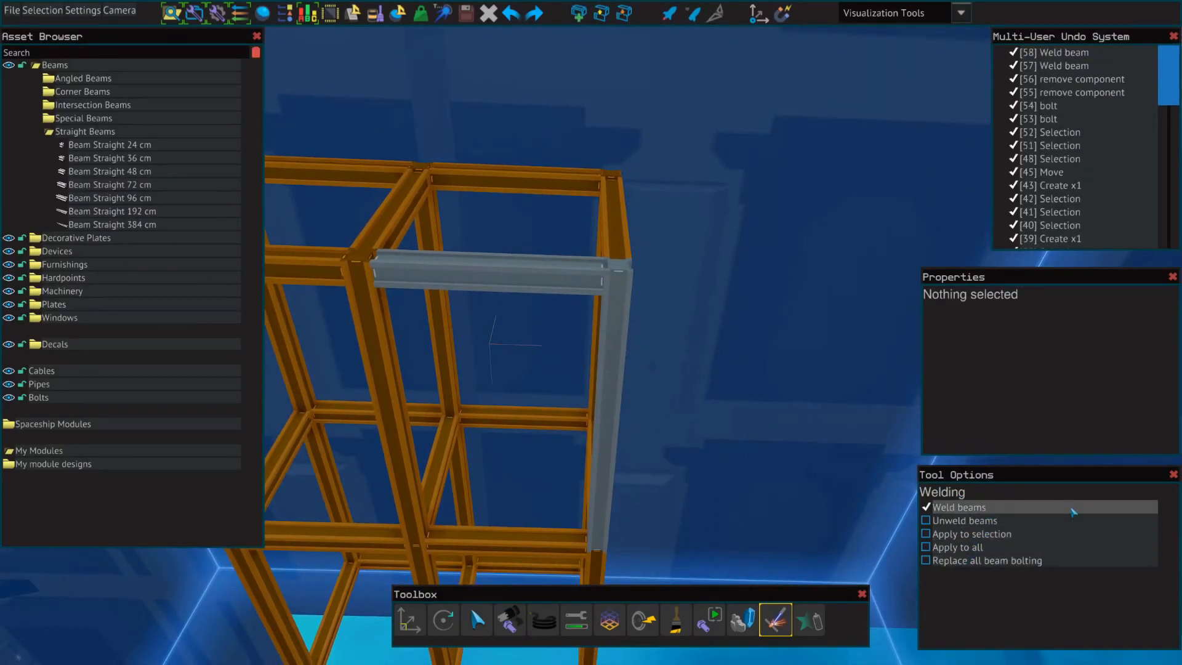
pyautogui.click(924, 547)
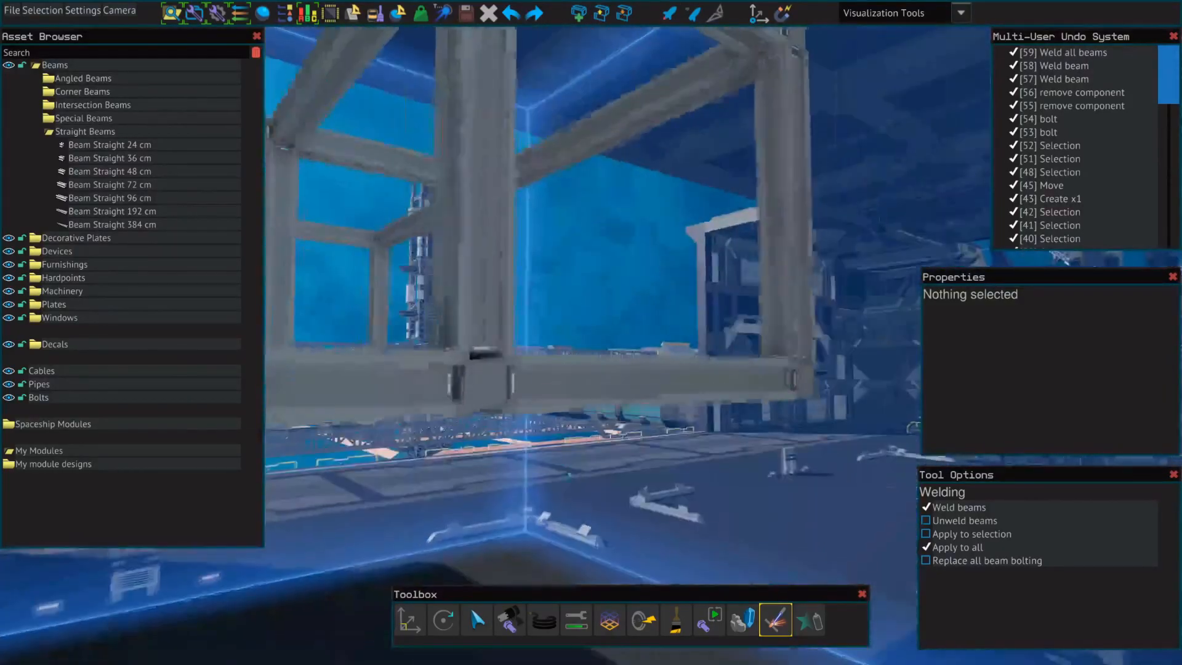
pyautogui.click(575, 619)
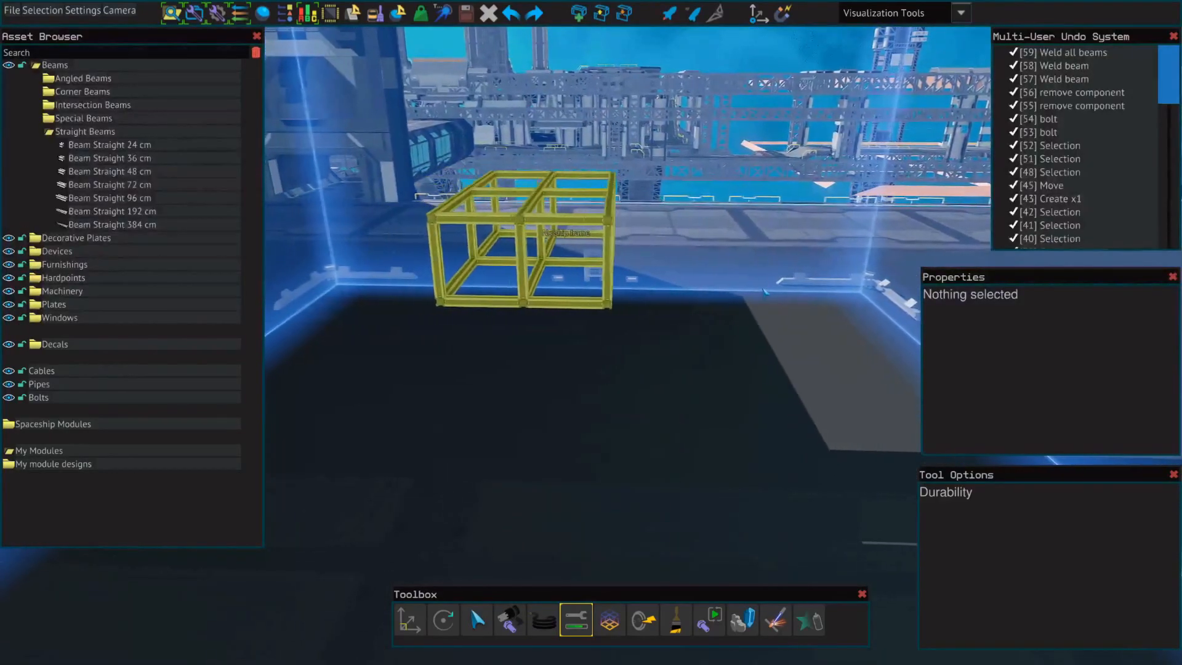
pyautogui.click(409, 619)
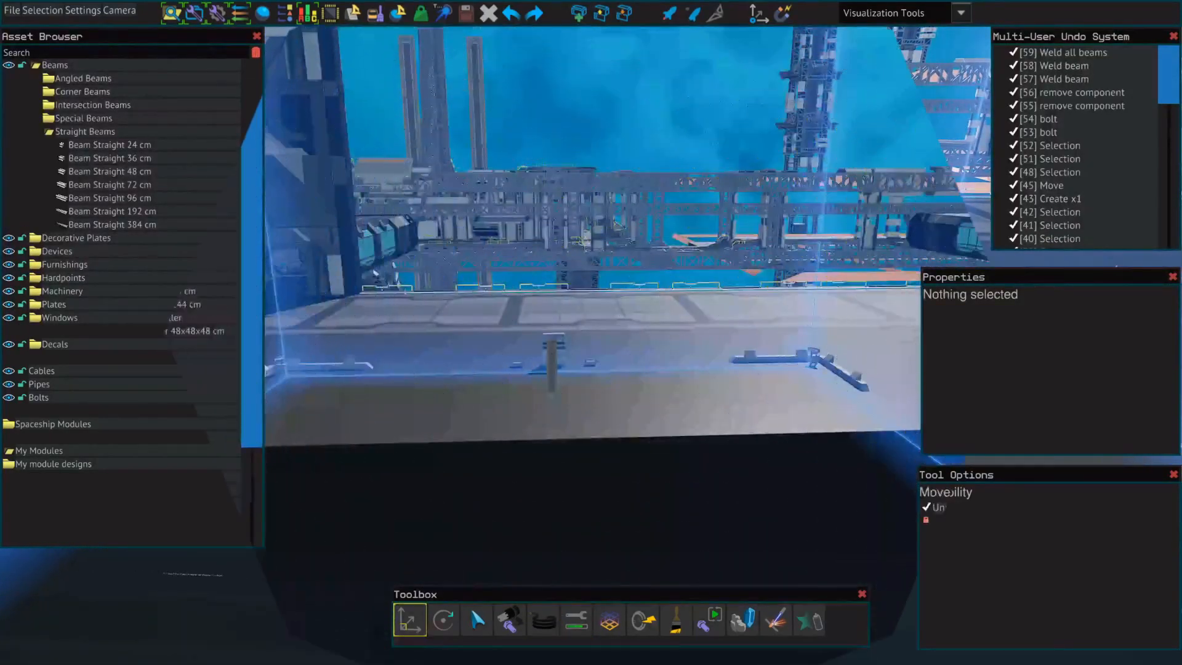
pyautogui.click(57, 252)
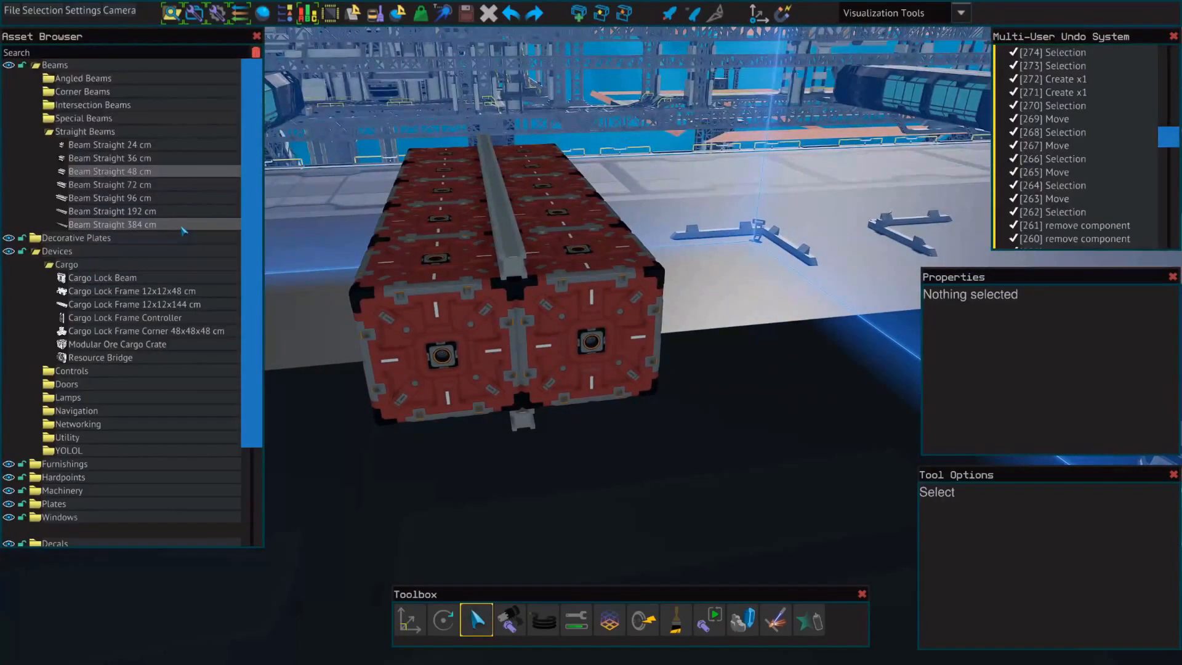
# Lay a 192 cm straight beam along the centre seam between the crate rows.
pyautogui.click(114, 210)
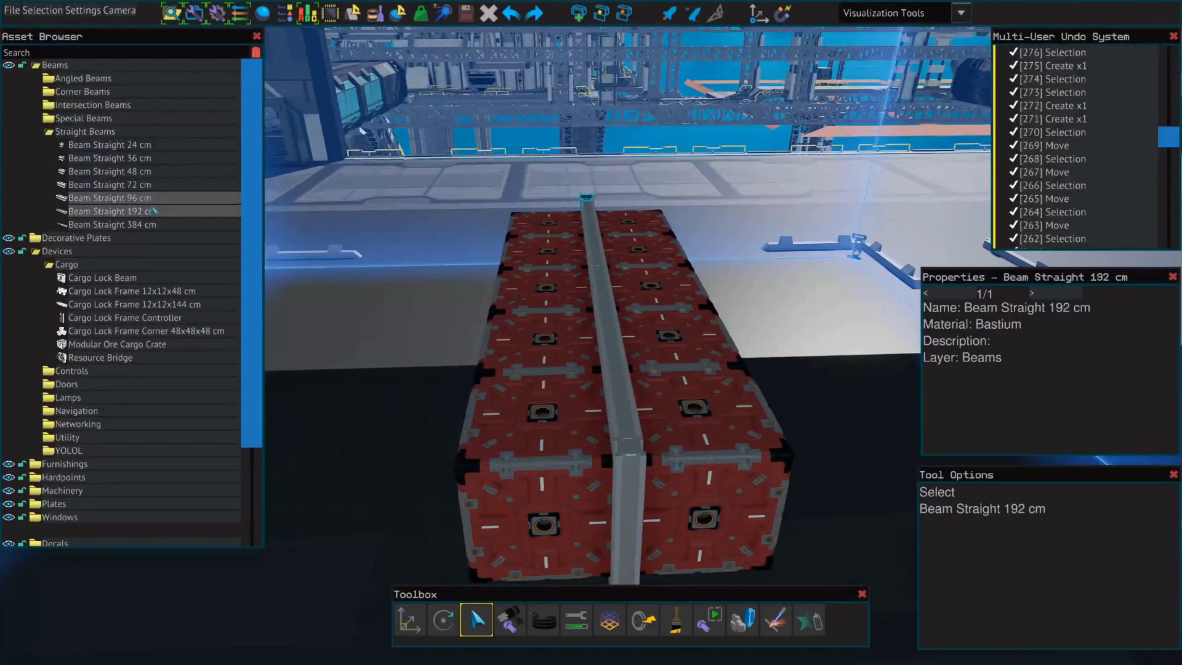
pyautogui.click(109, 197)
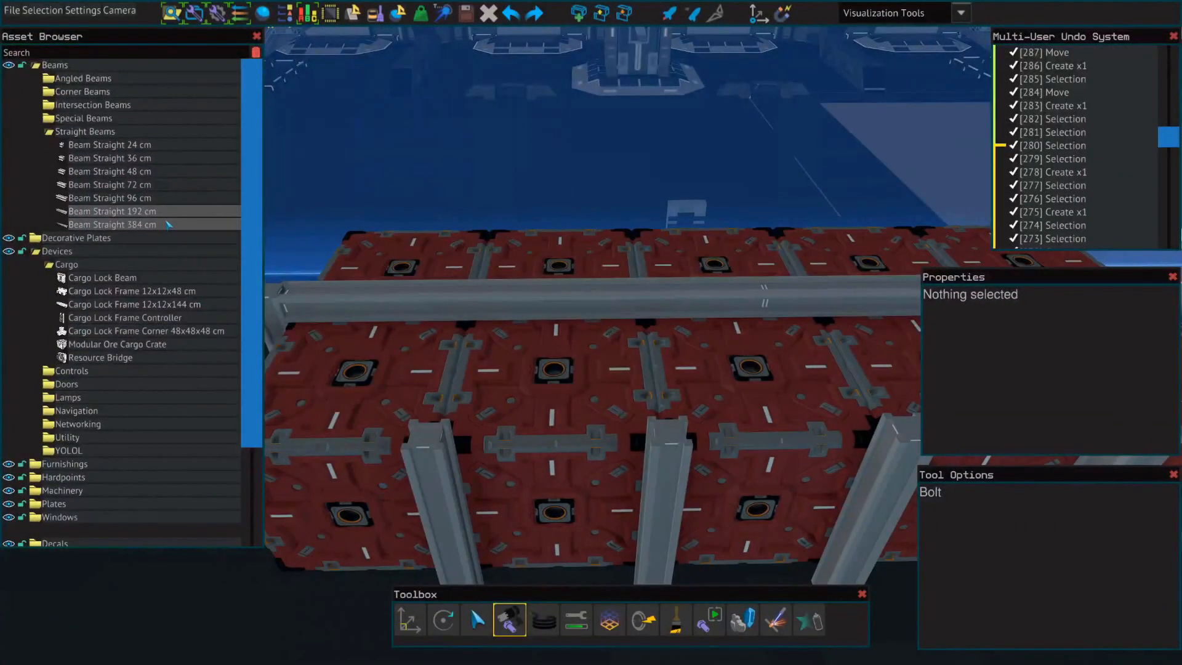
# Position short beams across the crate tops to start the holding grid.
pyautogui.click(110, 197)
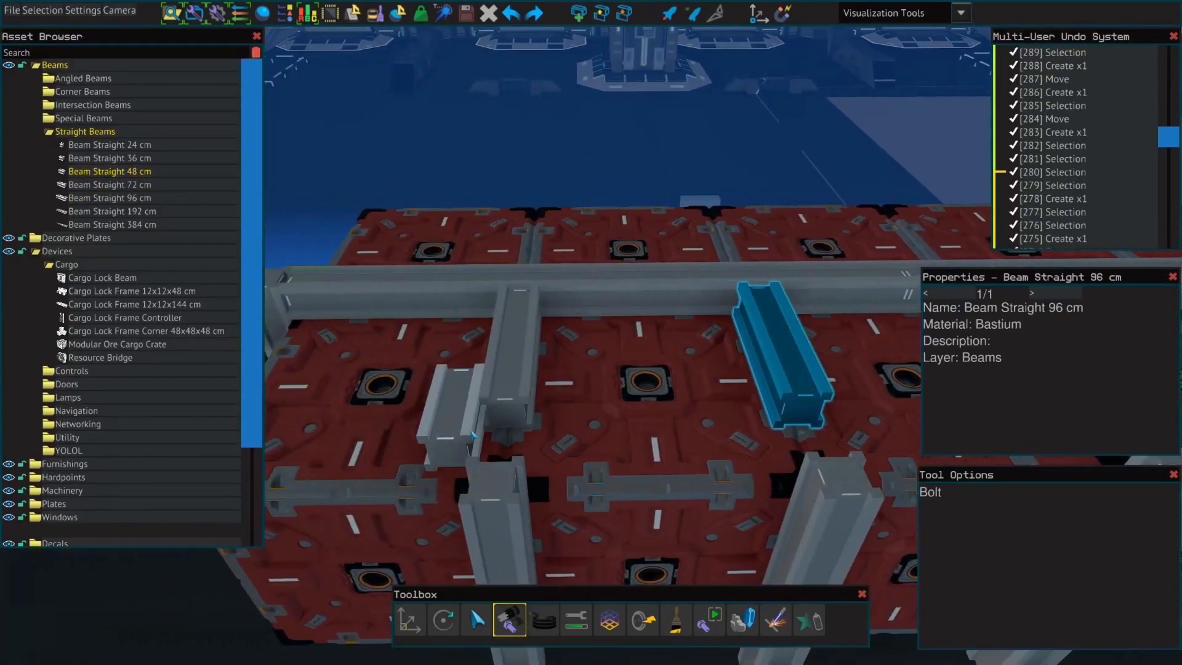
pyautogui.click(110, 157)
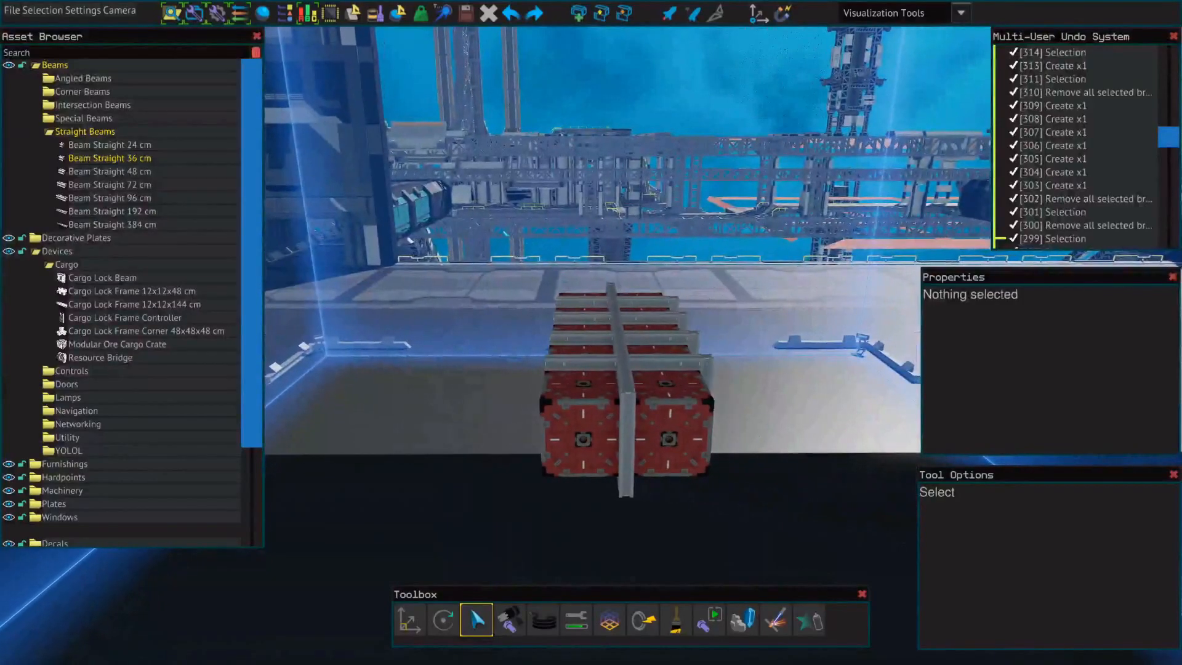
# Extend the crate block and its beam grid, then ready the Welding tool.
pyautogui.click(629, 391)
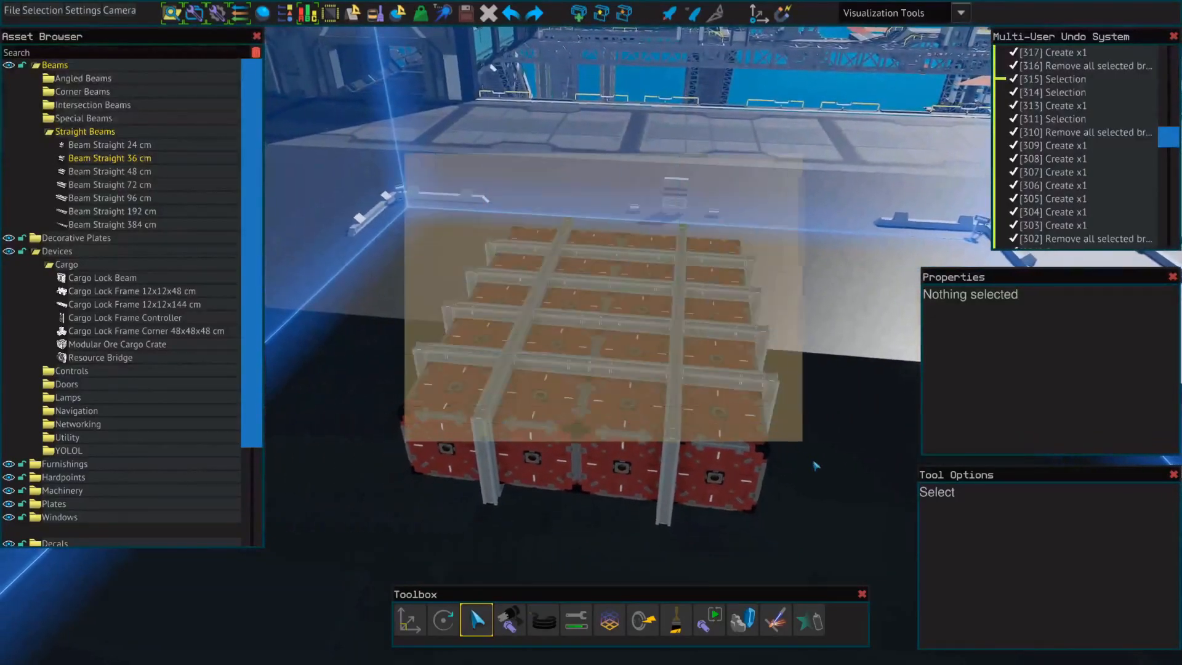
pyautogui.click(774, 620)
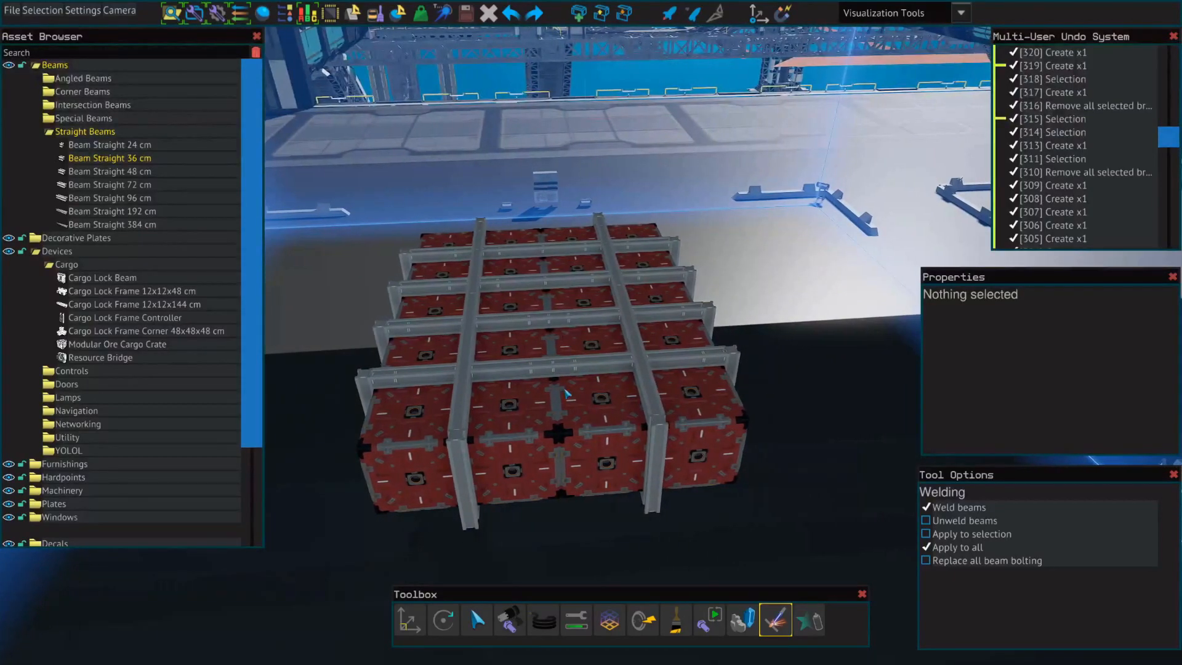
# Weld the whole beam grid, then add bolts to the selected crate assembly with Autobolt.
pyautogui.click(476, 620)
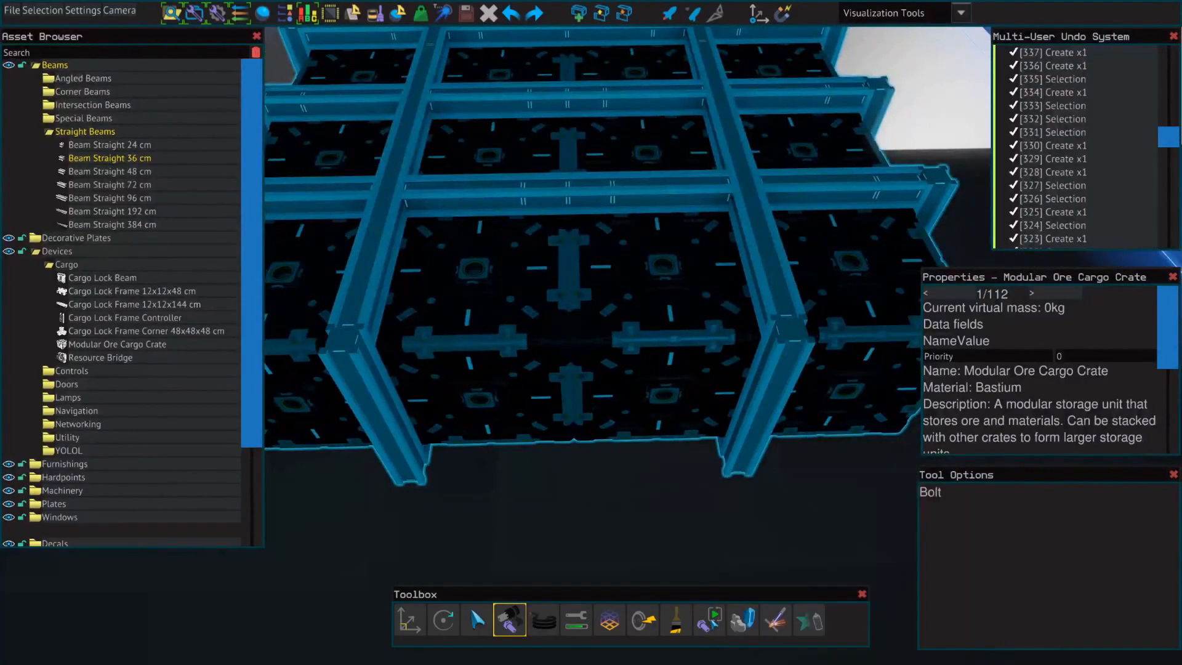
pyautogui.click(707, 619)
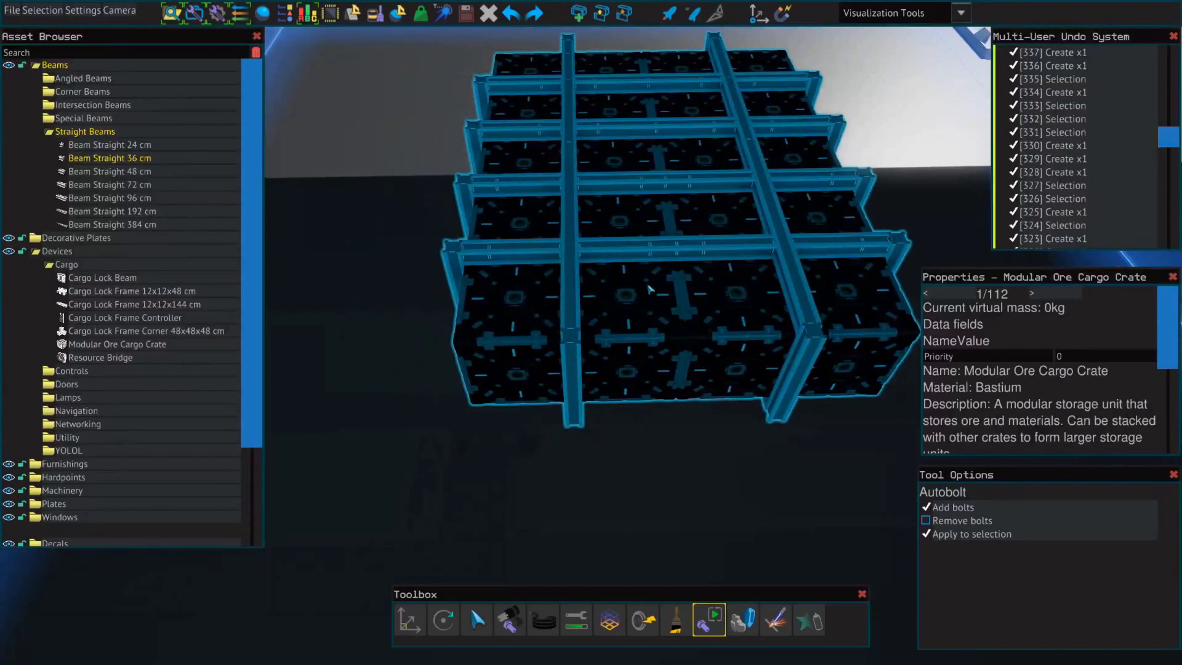
pyautogui.click(644, 290)
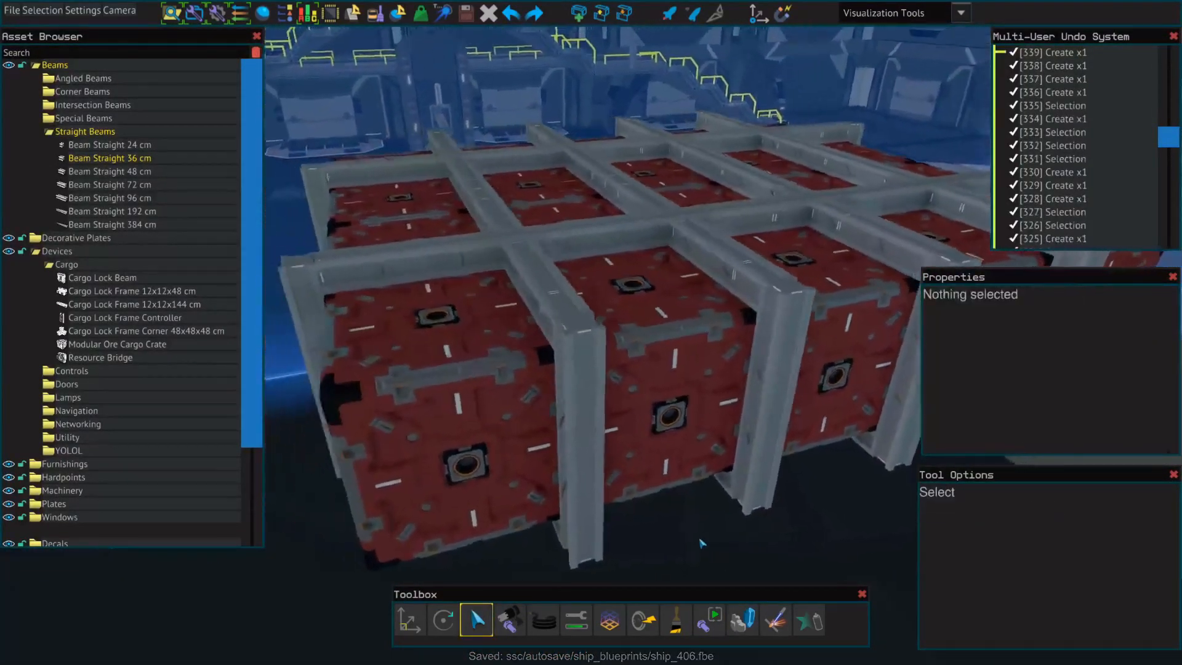
# Snap a new Modular Ore Cargo Crate into the empty front corner and deselect it.
pyautogui.click(609, 620)
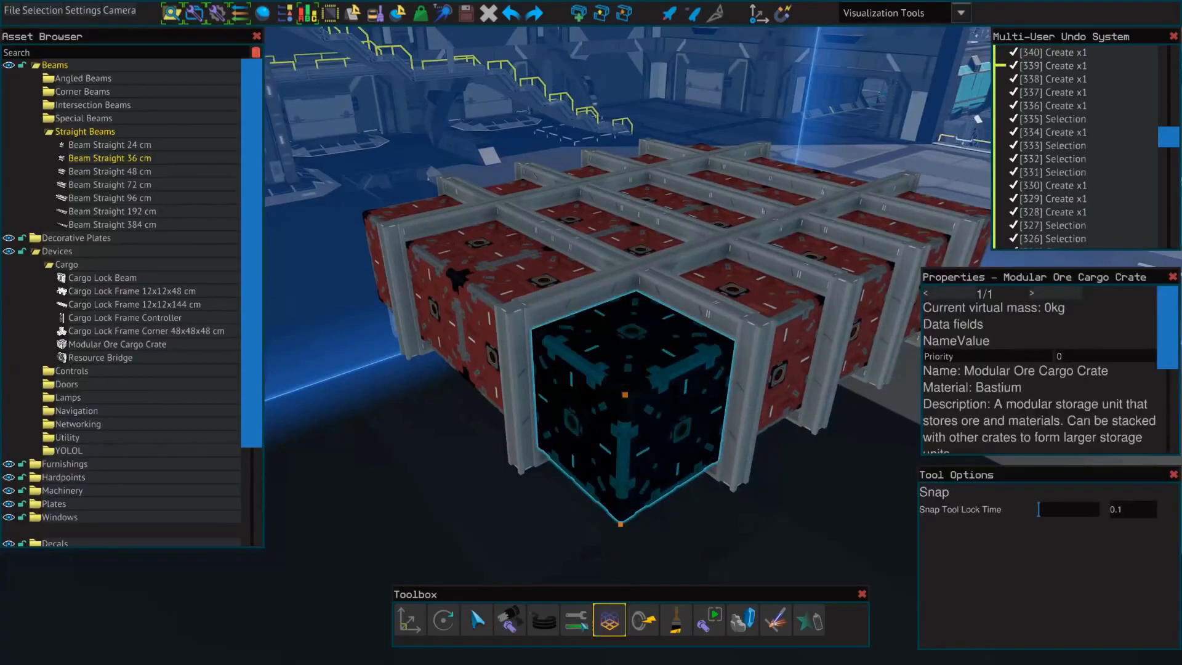
pyautogui.click(577, 619)
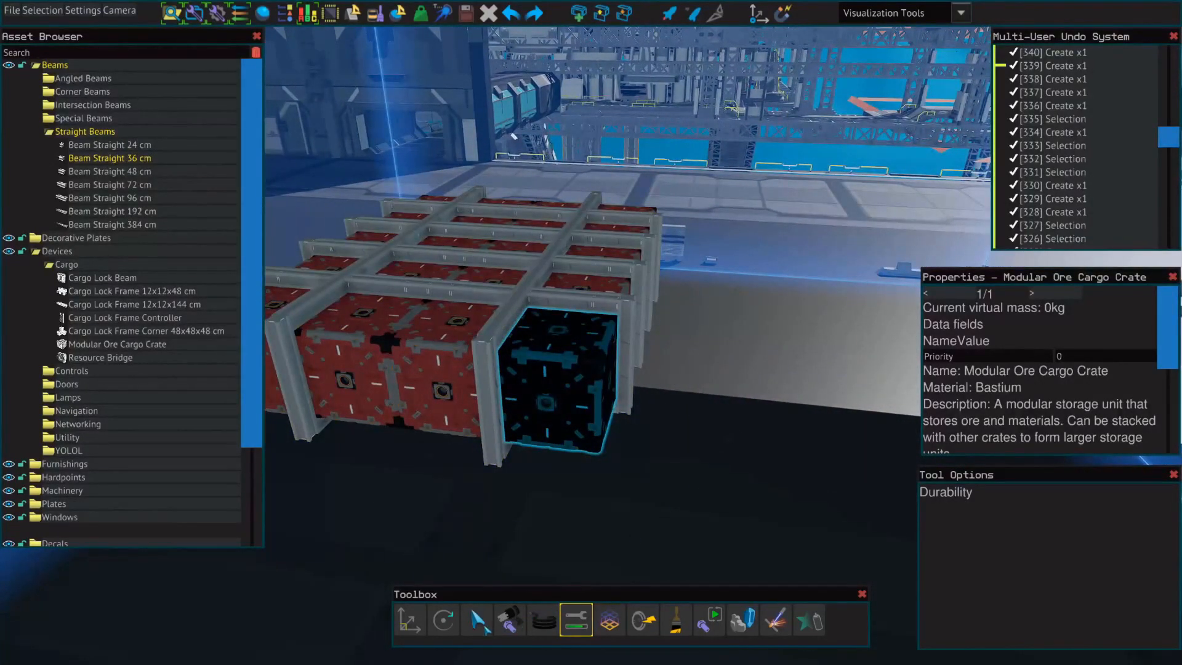
pyautogui.click(476, 620)
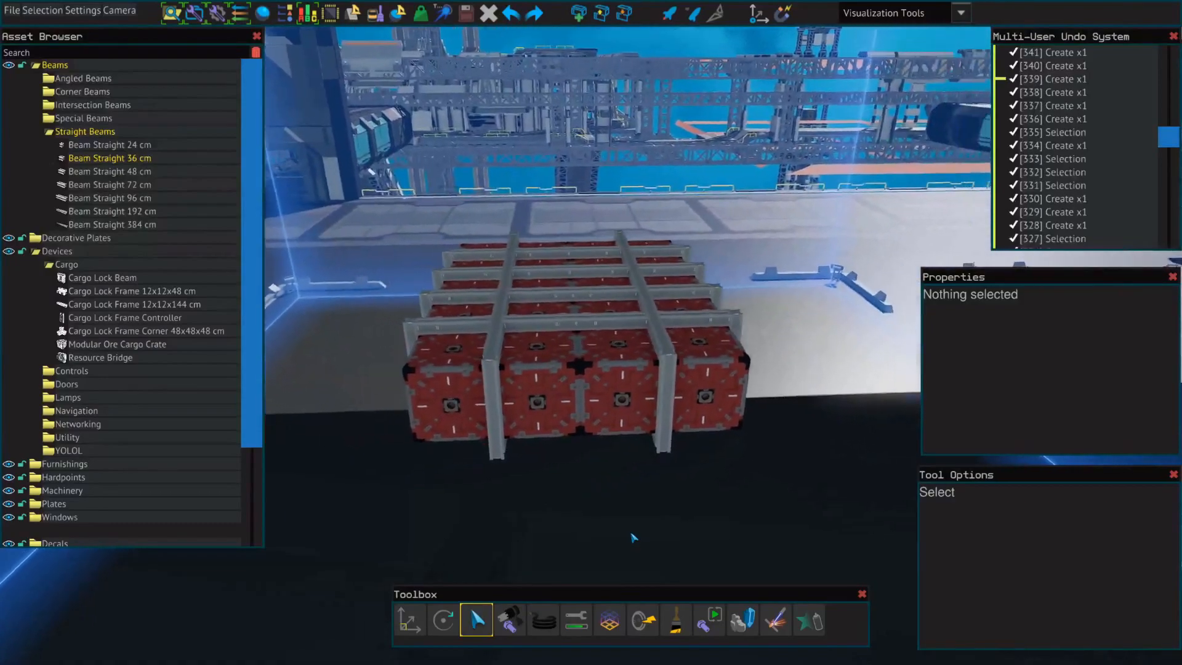